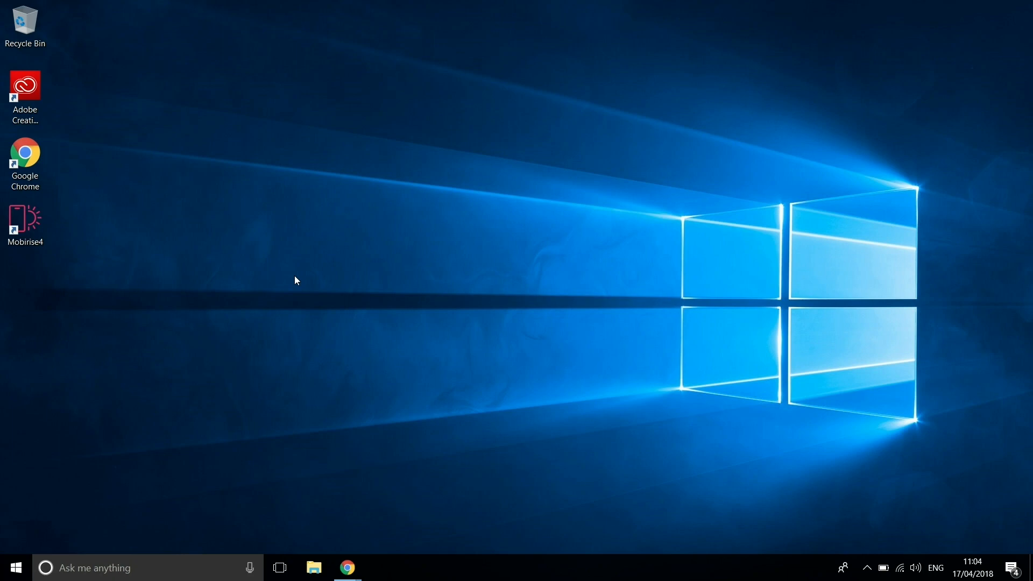
Step: In Chrome, start downloading the Scratch 2.0 Offline Editor Windows installer
click(347, 567)
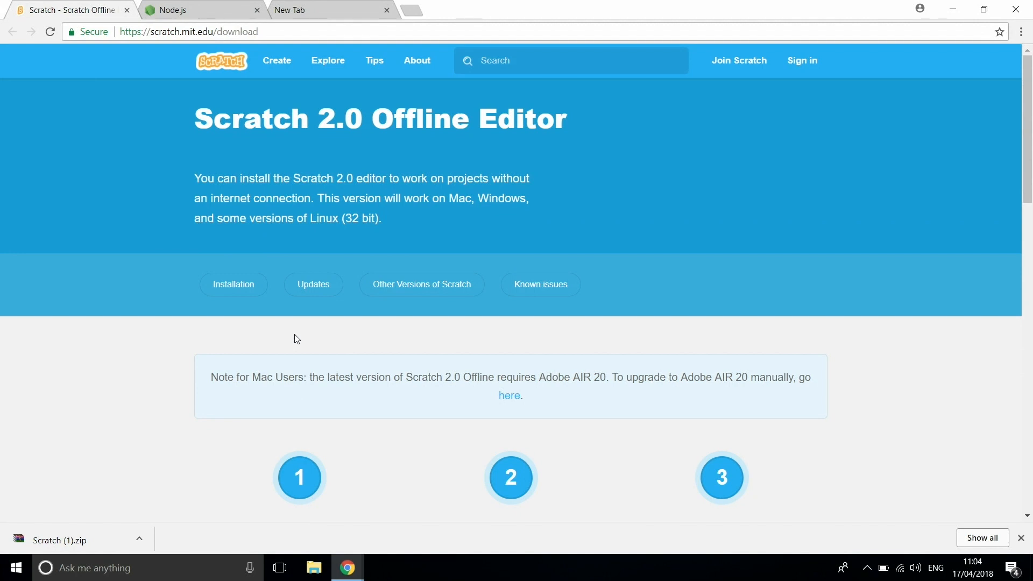
scroll(down, 3)
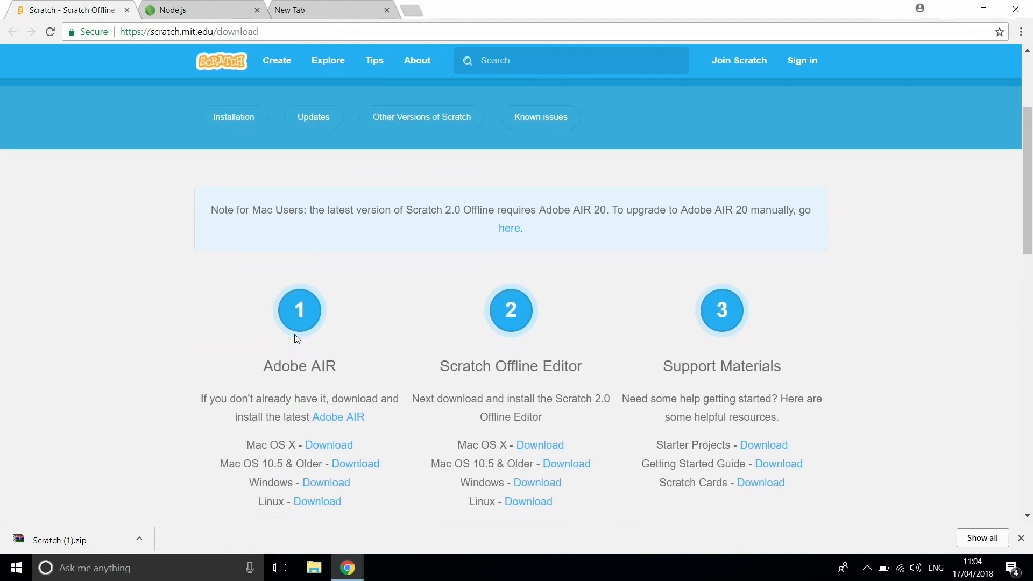
scroll(down, 3)
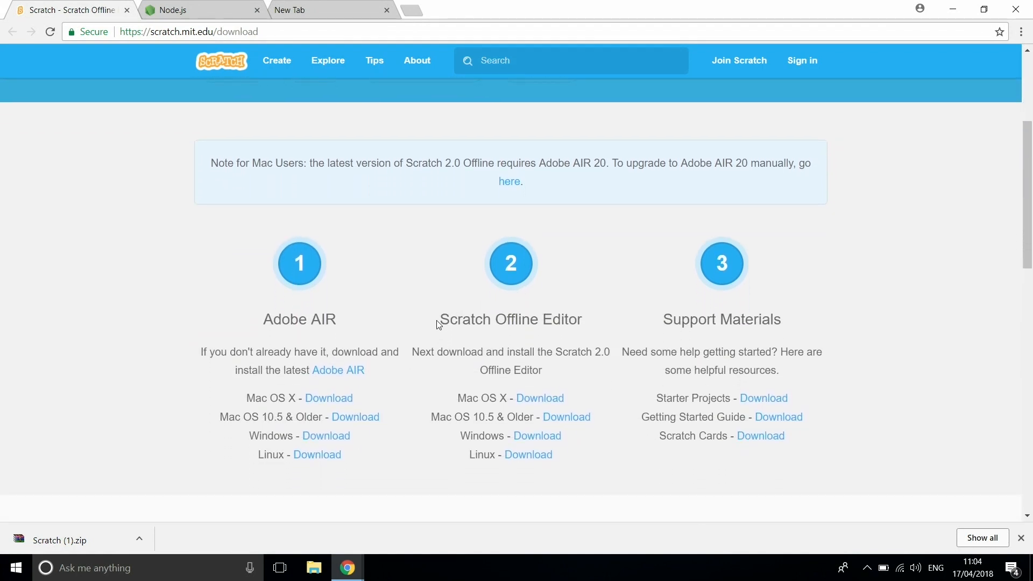
double_click(510, 320)
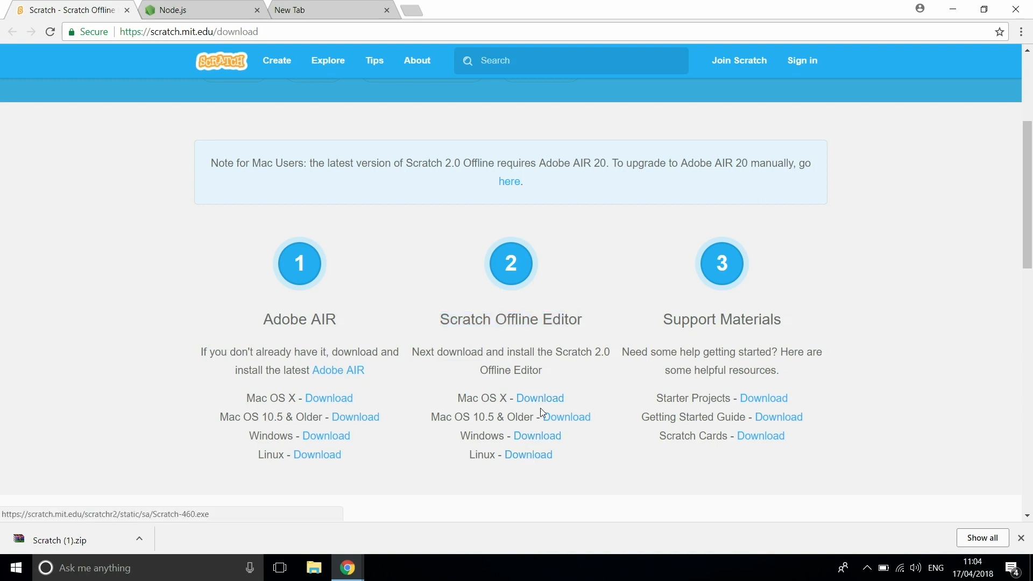
click(536, 436)
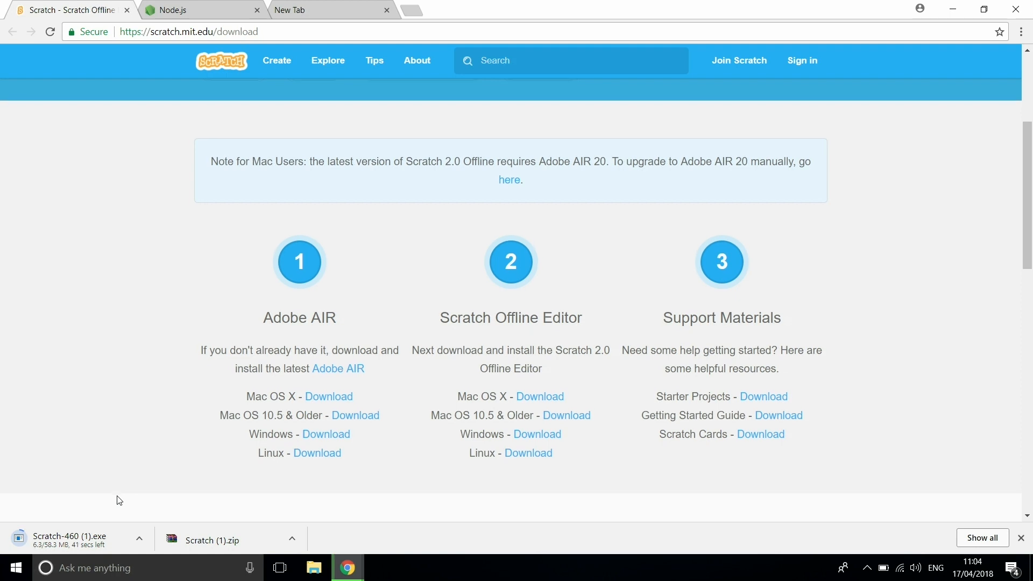
scroll(down, 3)
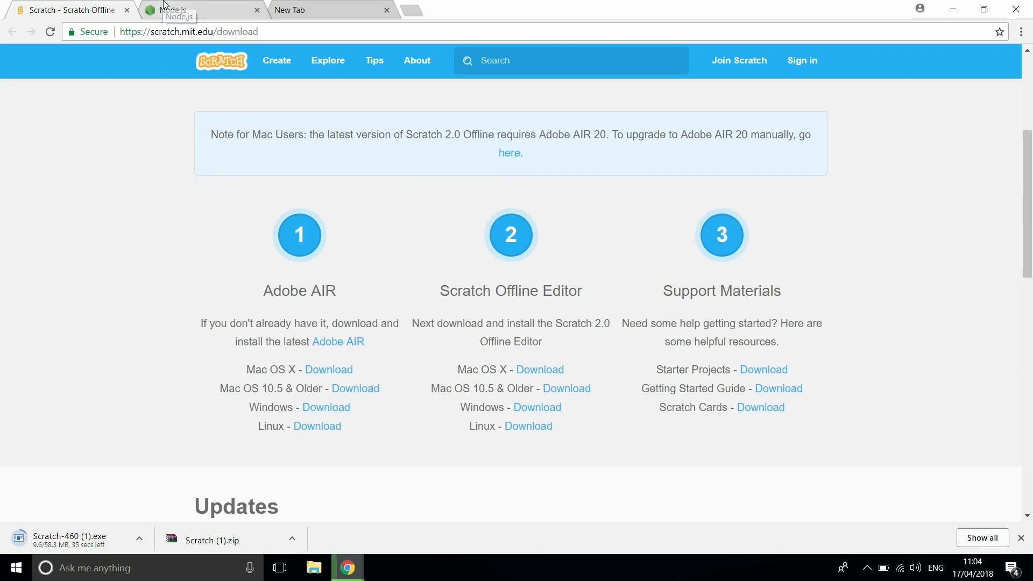
Step: Download the Node.js 8.11.1 LTS installer and close the empty extra tab
click(197, 9)
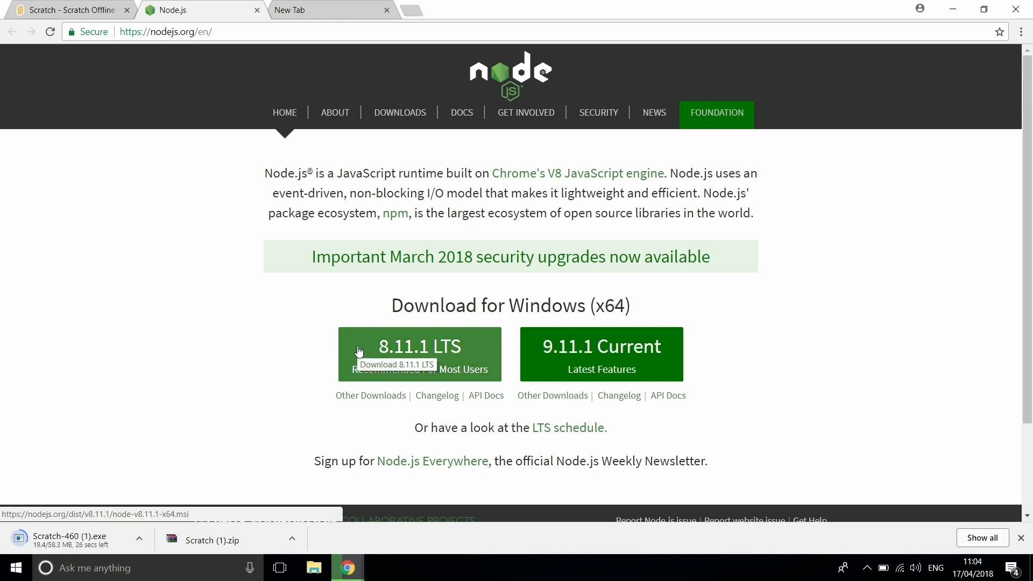
mouse_move(313, 364)
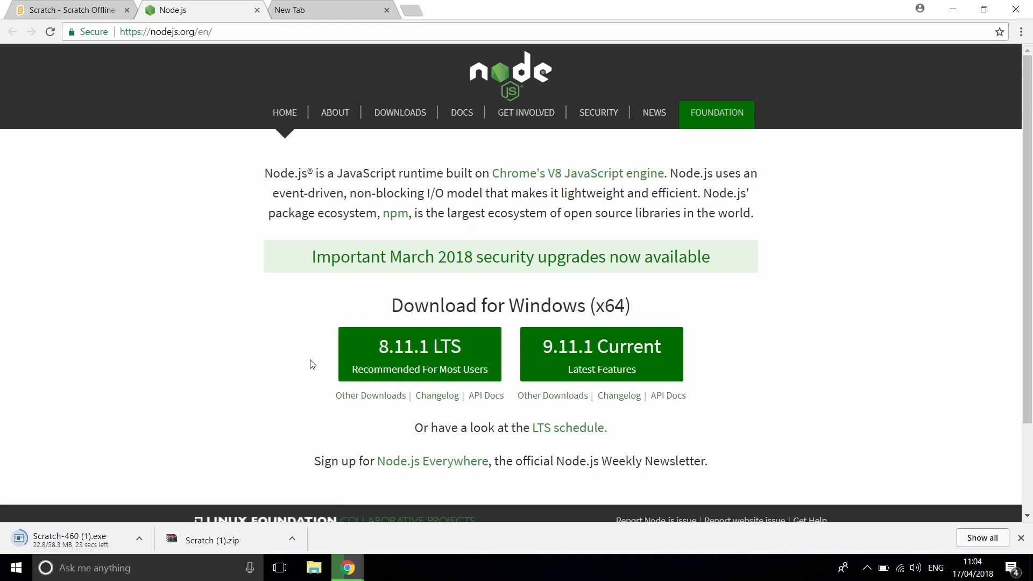
click(418, 354)
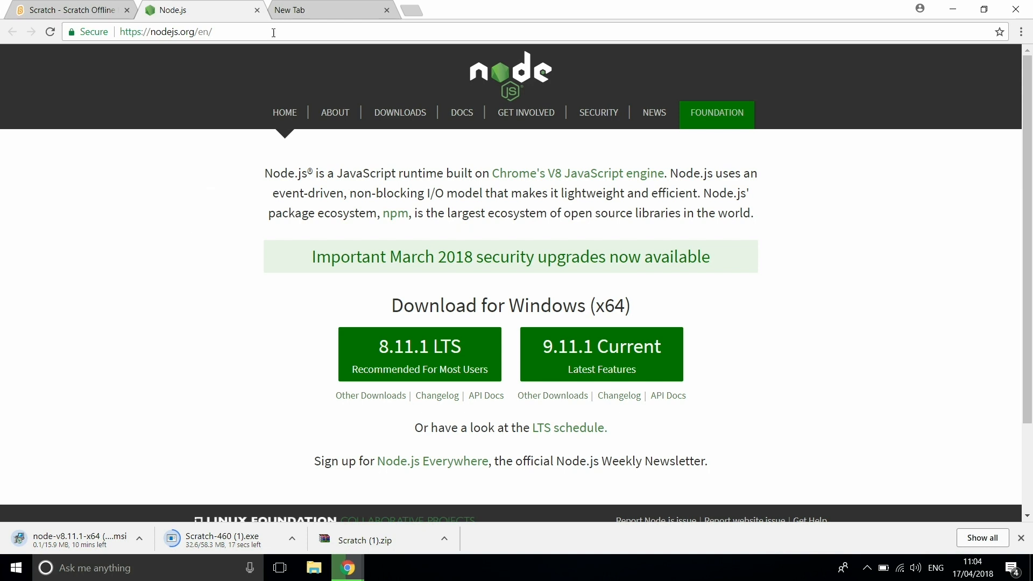
click(387, 10)
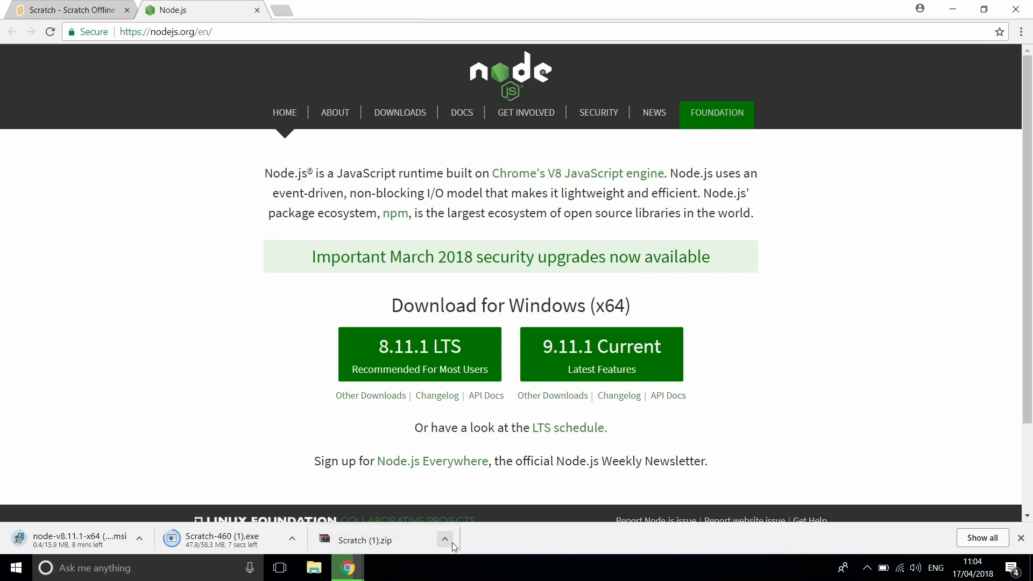
click(445, 539)
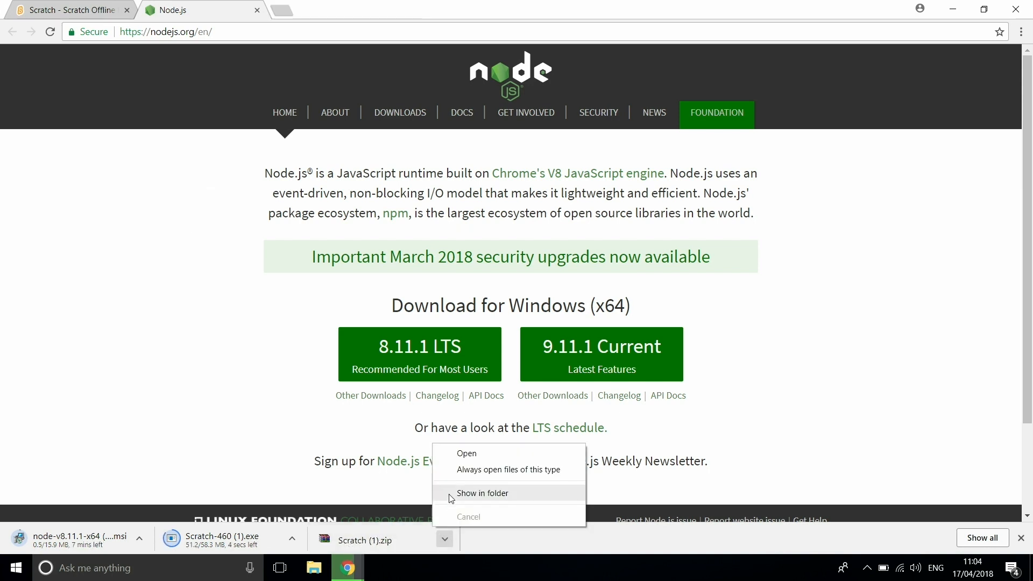
Step: Show the downloaded Scratch zip in the Downloads folder in File Explorer
click(481, 493)
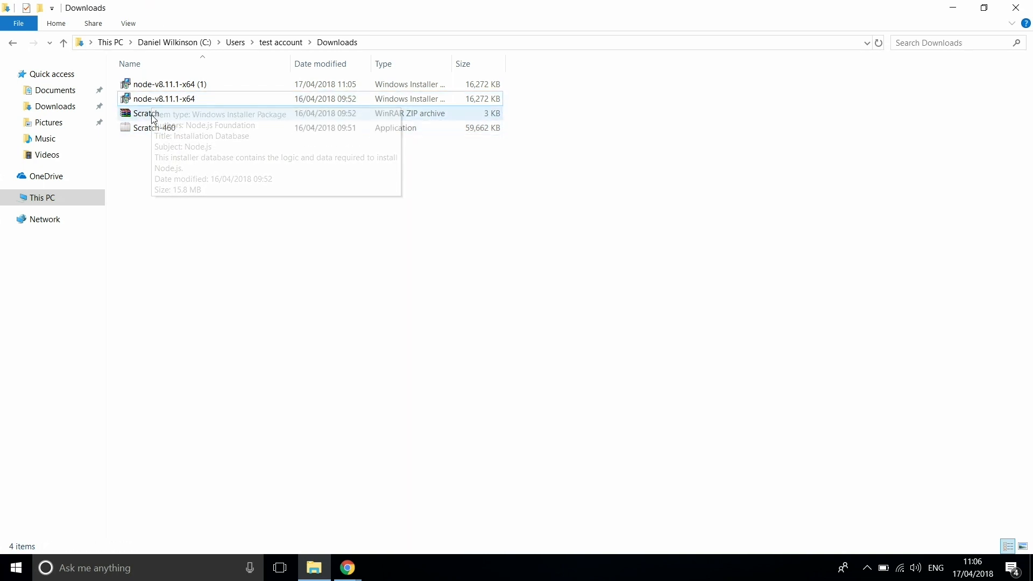
click(155, 127)
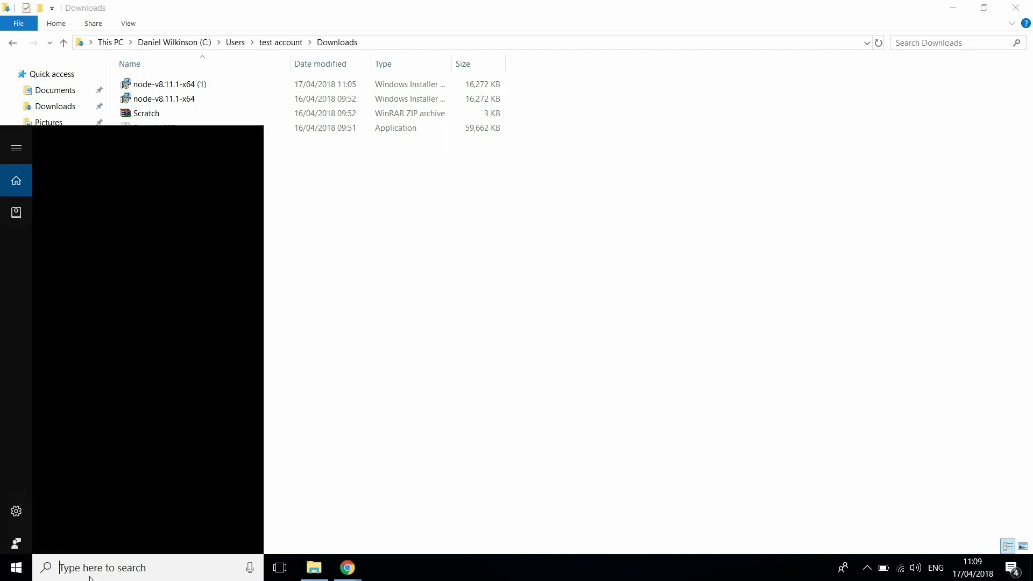
Step: Launch Scratch 2 from Windows search, maximise it, and open the File menu
text(s)
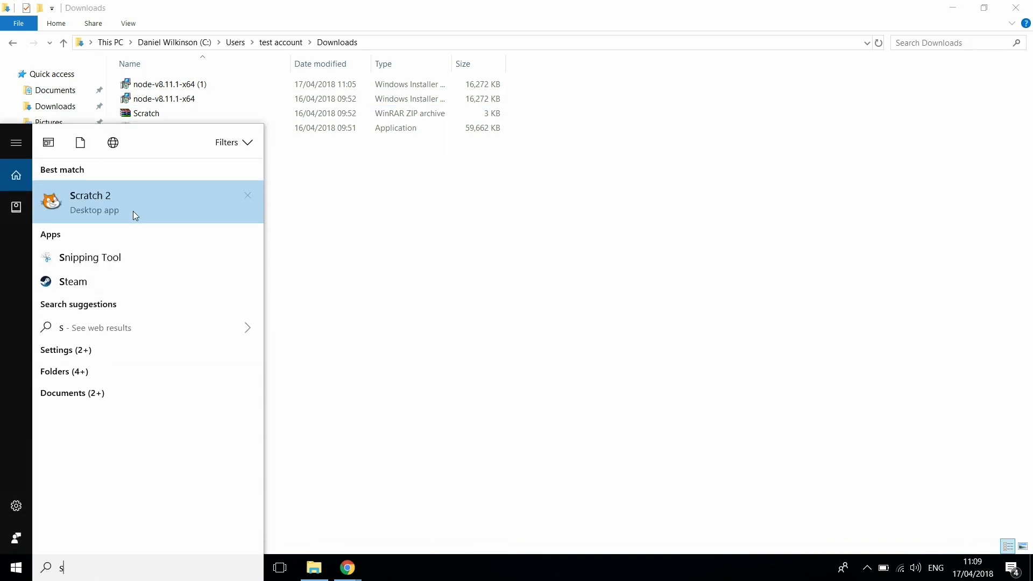
click(90, 203)
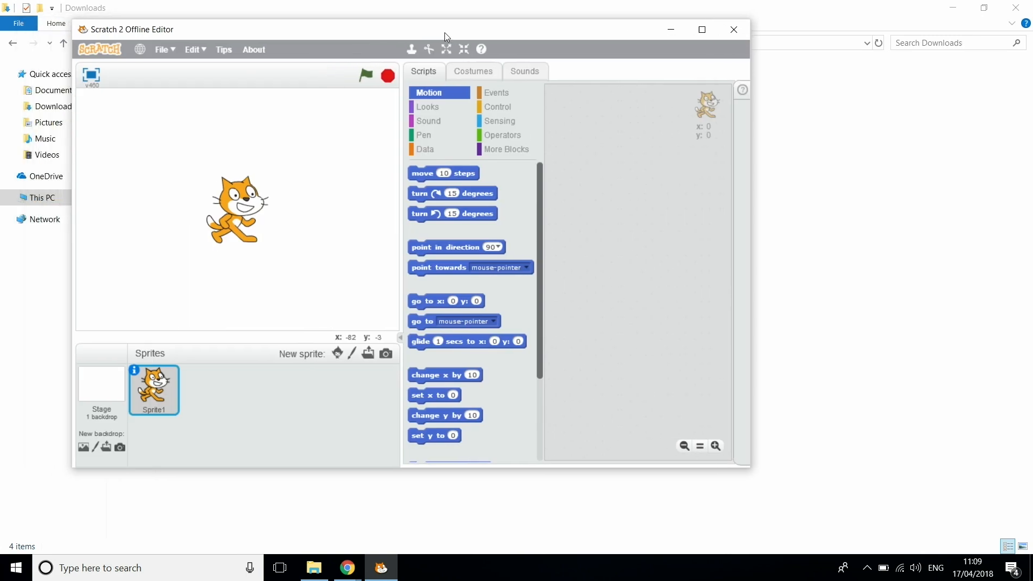
click(701, 29)
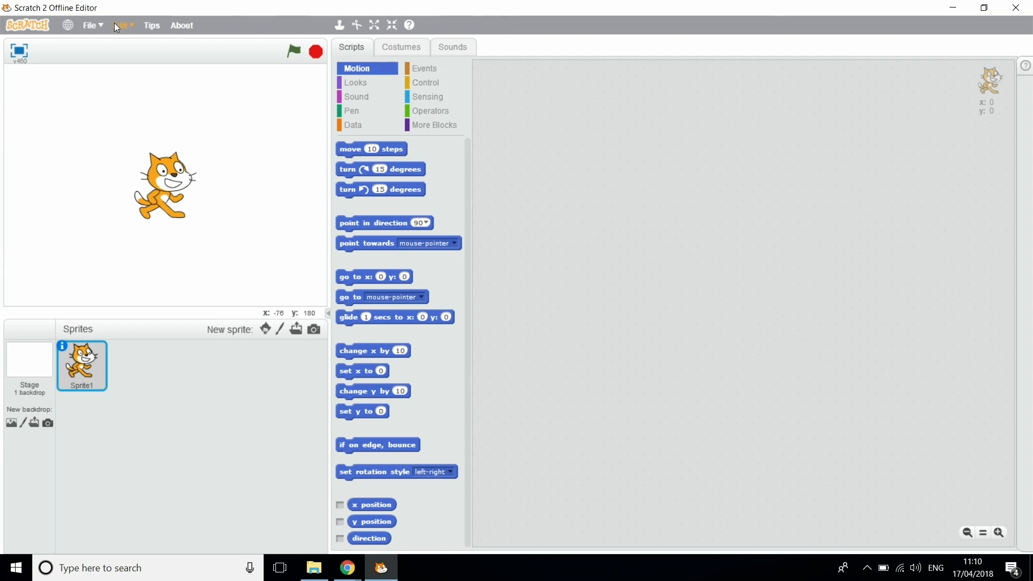
click(91, 25)
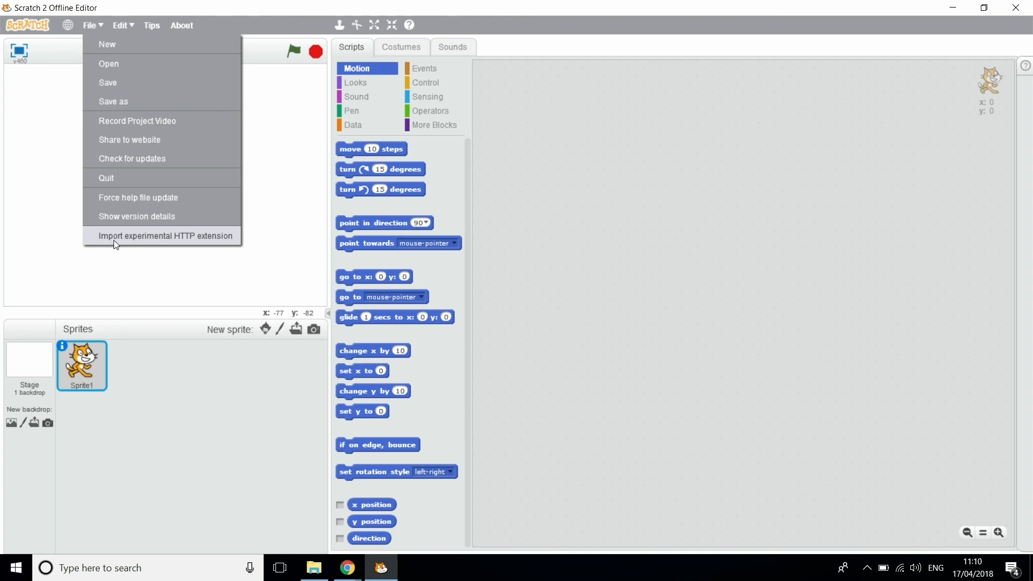
Step: Import the Tello.s2e extension file from Downloads\Scratch\Scratch
click(167, 235)
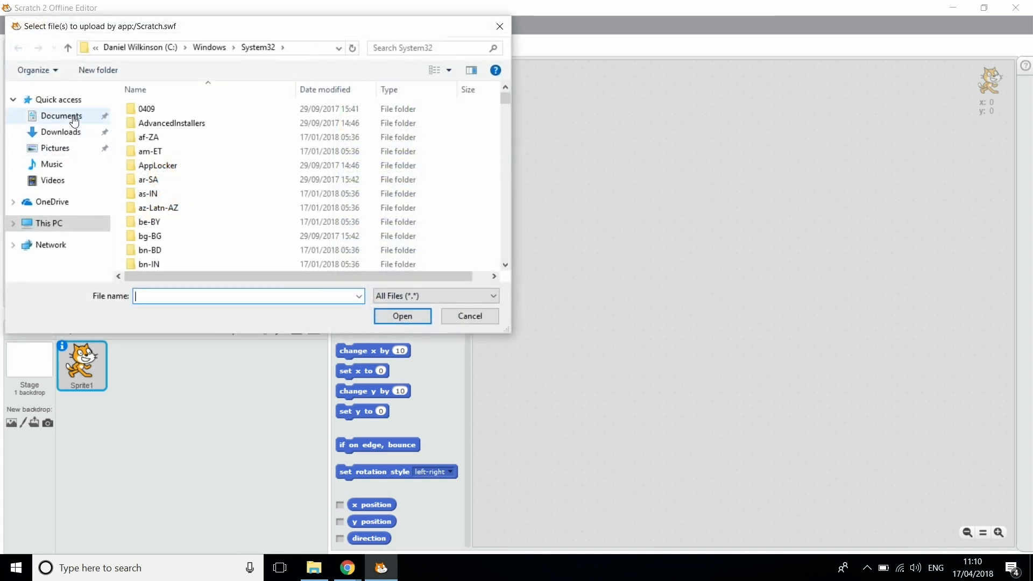
click(60, 132)
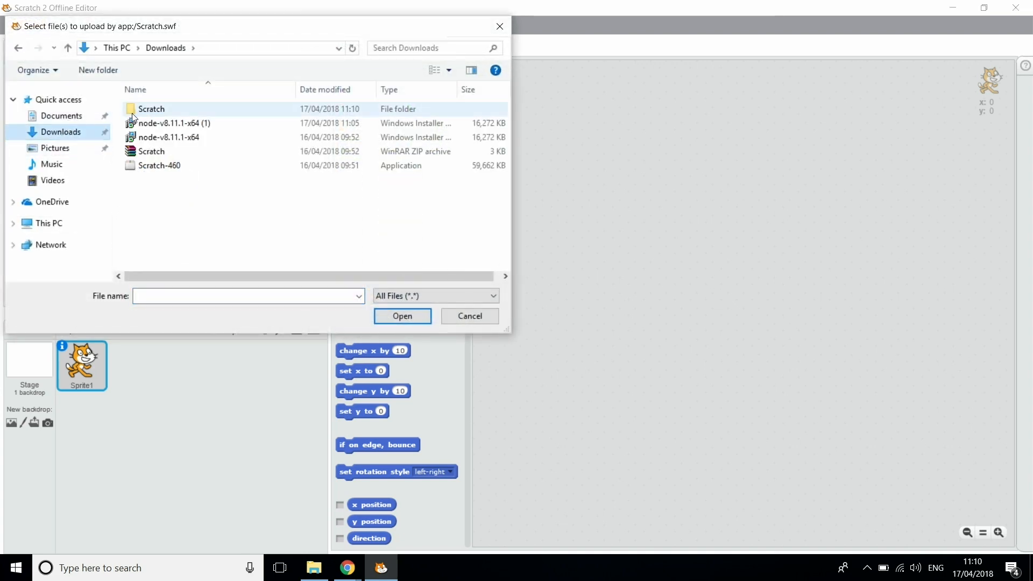
double_click(152, 108)
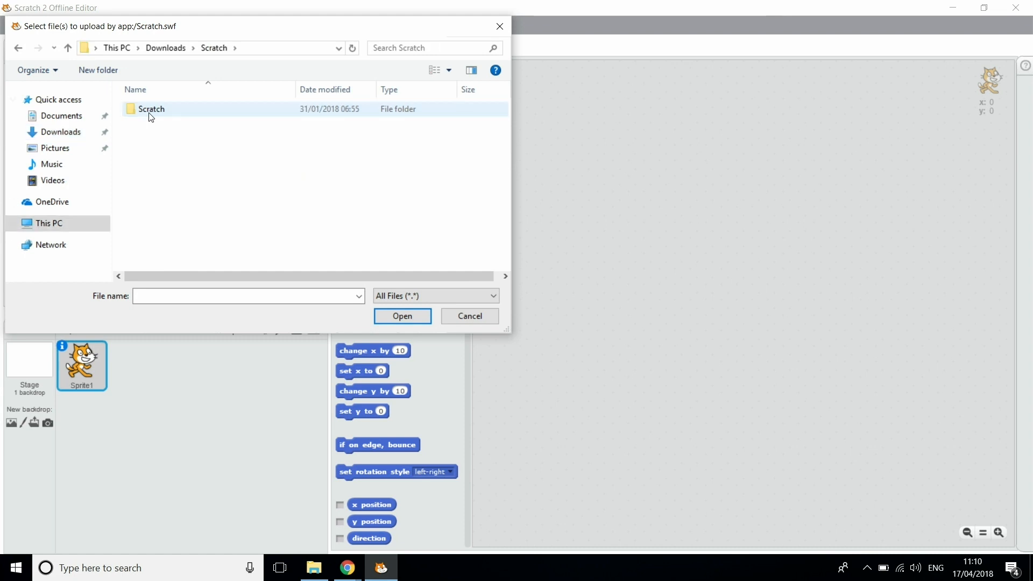
double_click(151, 109)
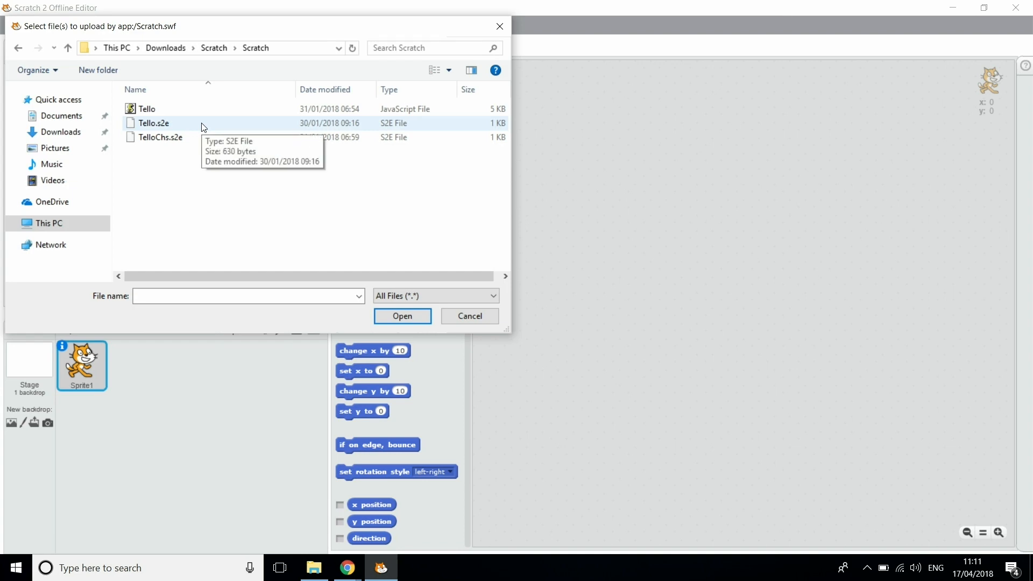
click(152, 123)
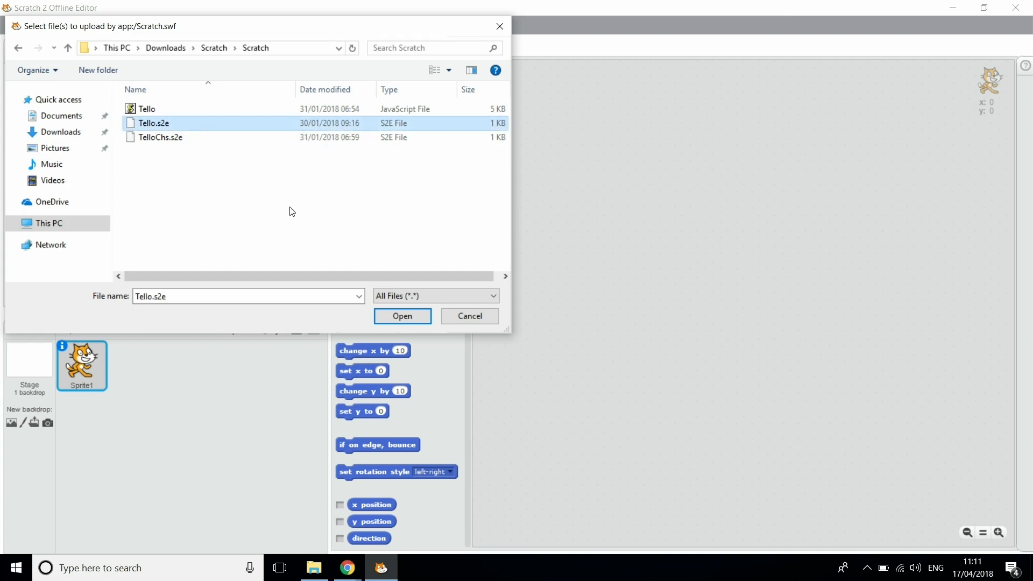
click(402, 317)
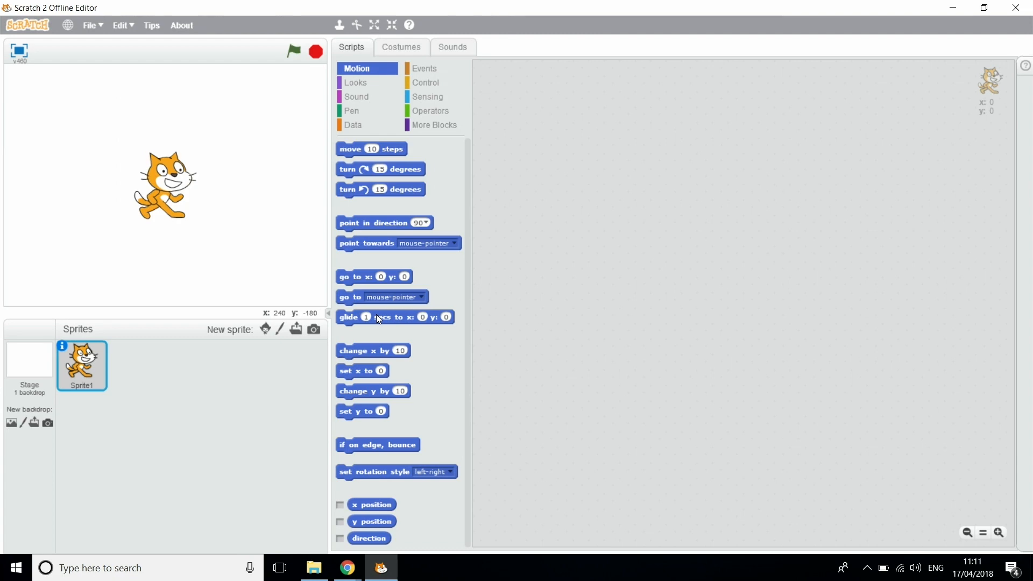
Step: Show the Tello Control extension blocks under More Blocks
click(435, 125)
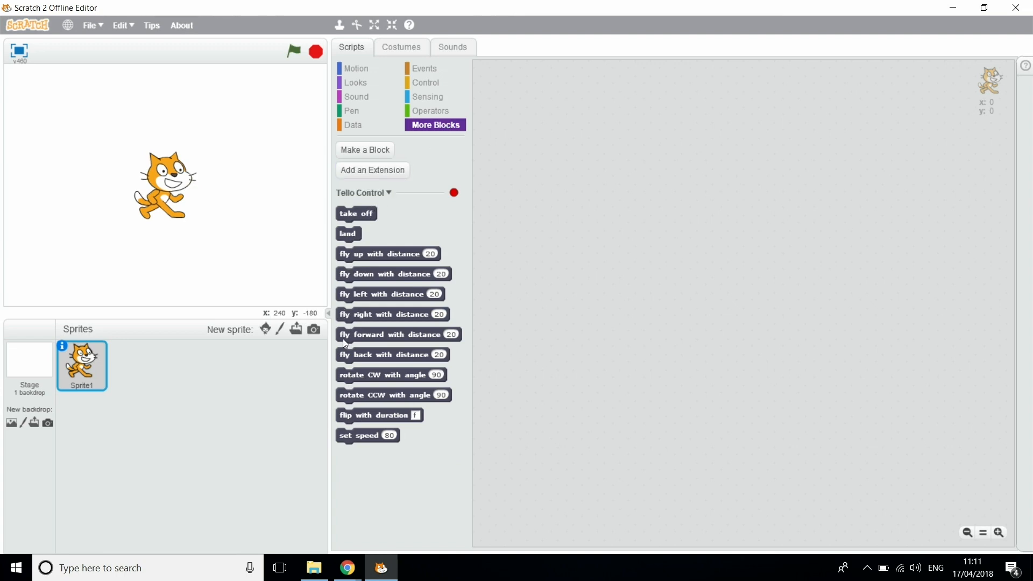
mouse_move(344, 359)
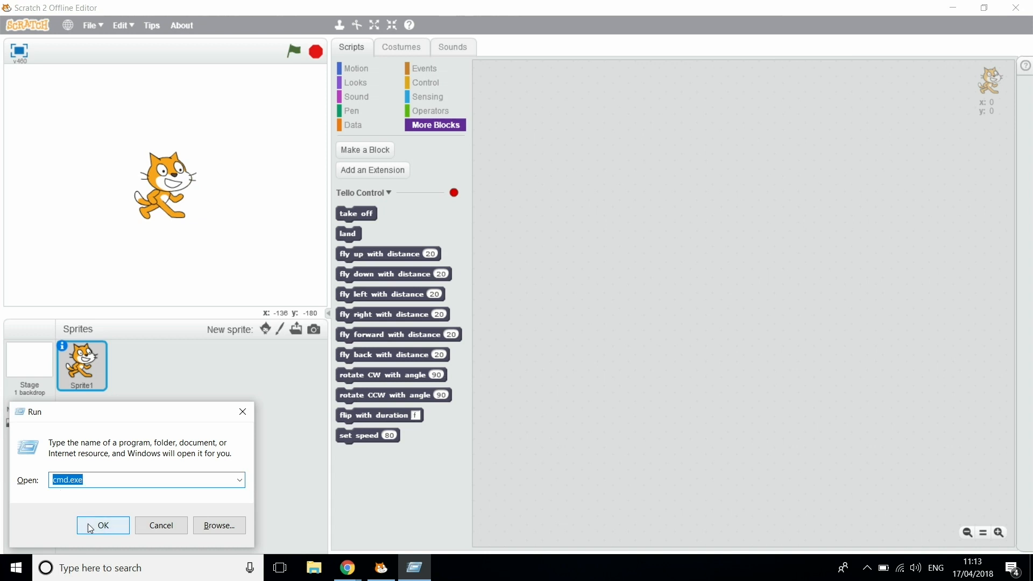
Step: In Command Prompt, cd into C:\Users\test account\Downloads\Scratch\Scratch
click(102, 525)
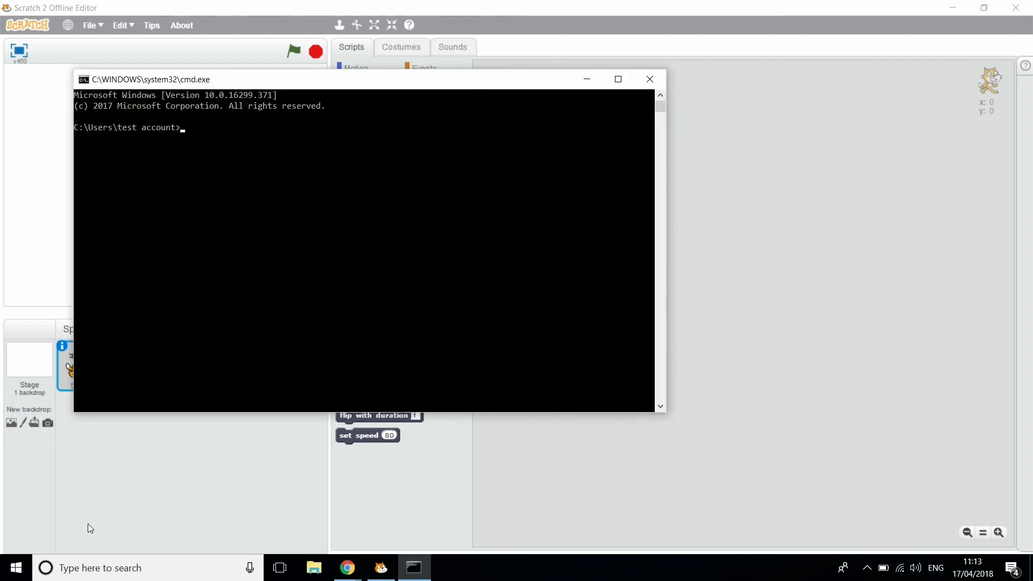
drag(150, 79, 264, 96)
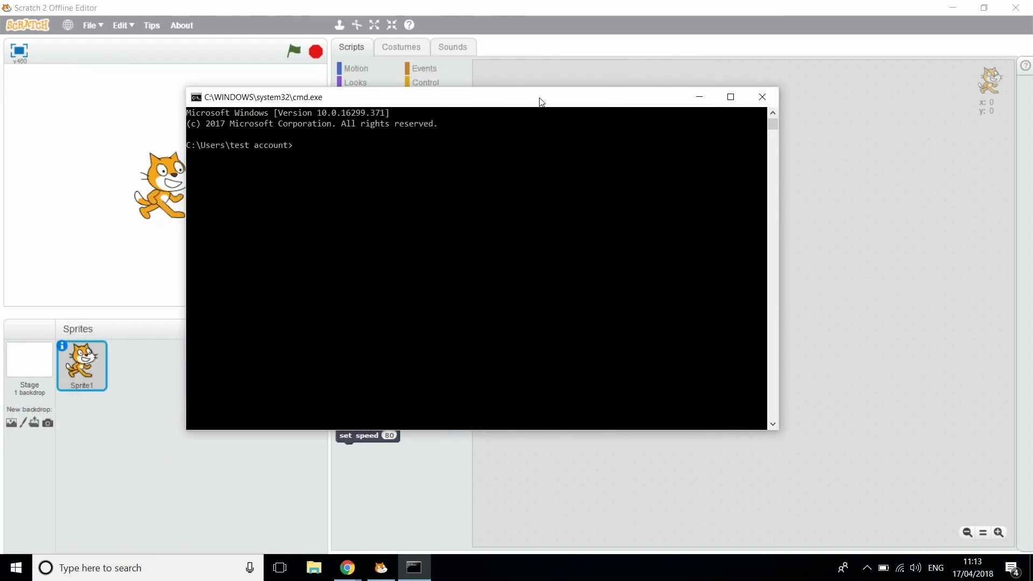
drag(540, 96, 473, 109)
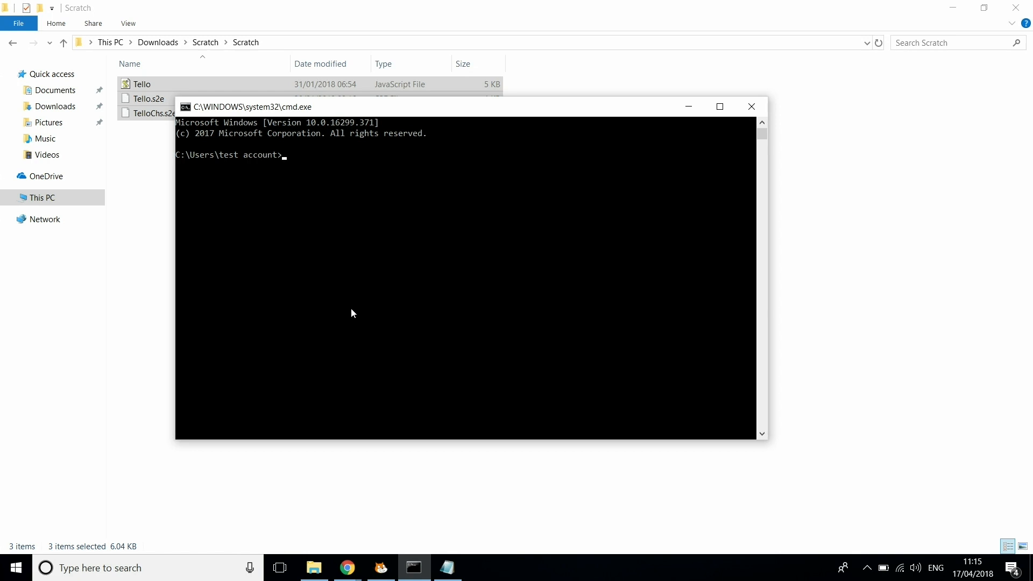
text(cd)
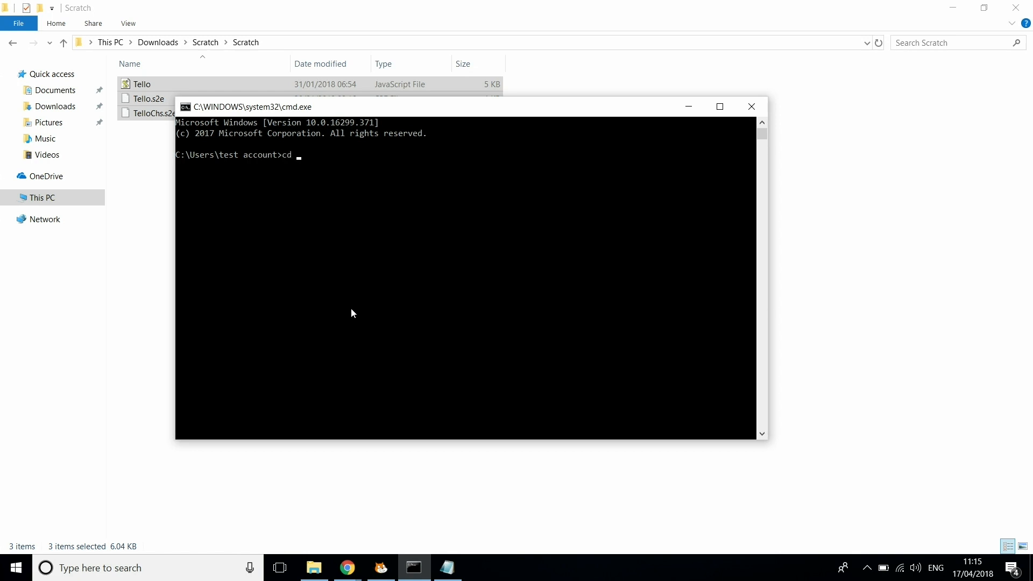
text(C:\Users\test account\Downloads\Scratch\Scratch)
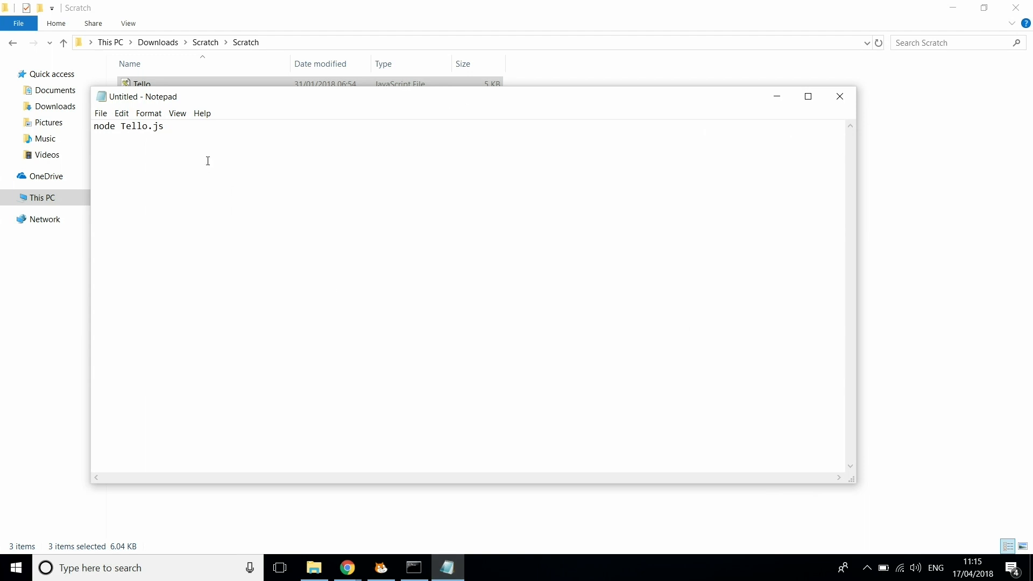
triple_click(129, 126)
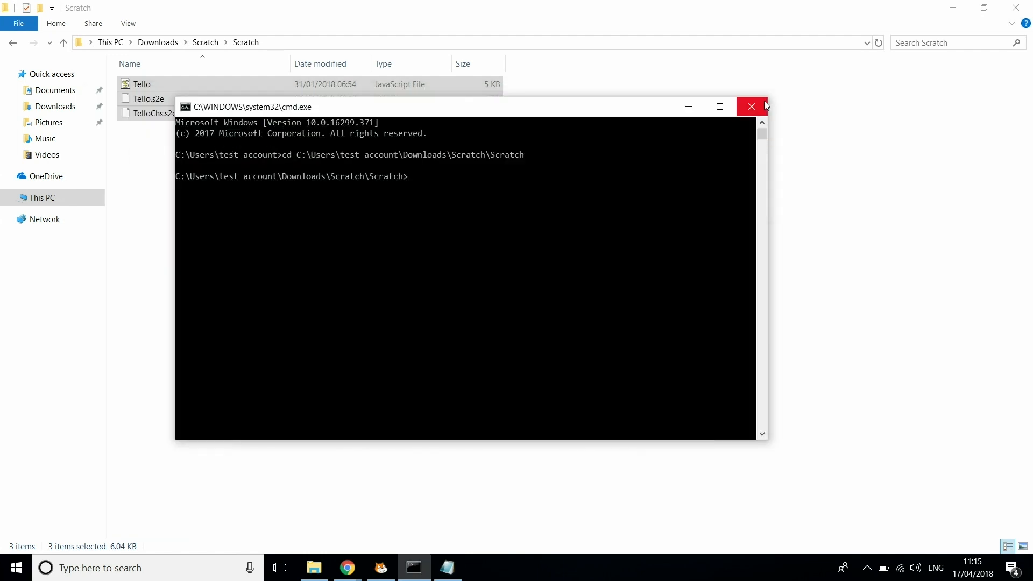
mouse_move(513, 185)
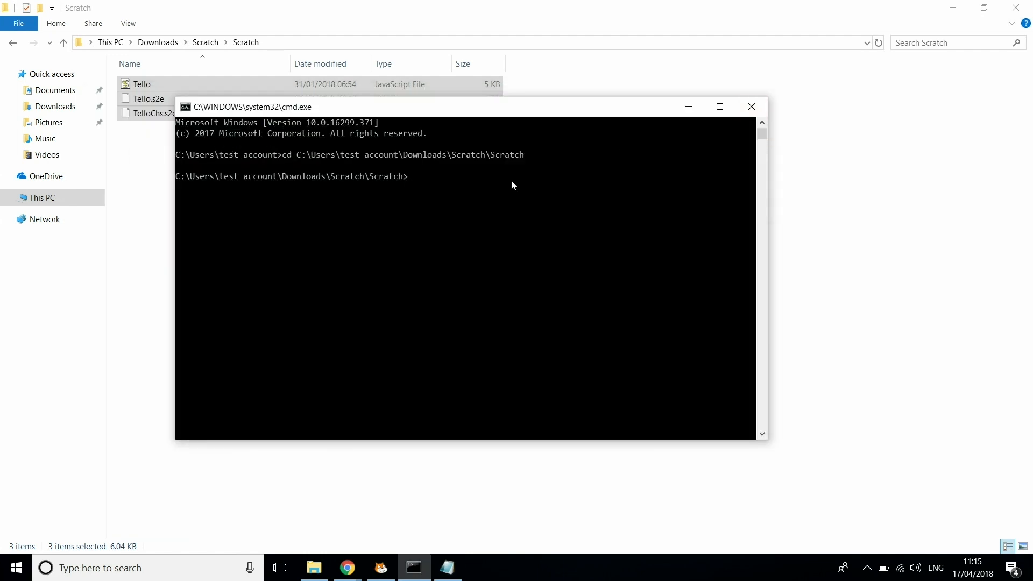
Step: Run 'node Tello.js' in Command Prompt to connect the Tello extension
text(node Tello.js)
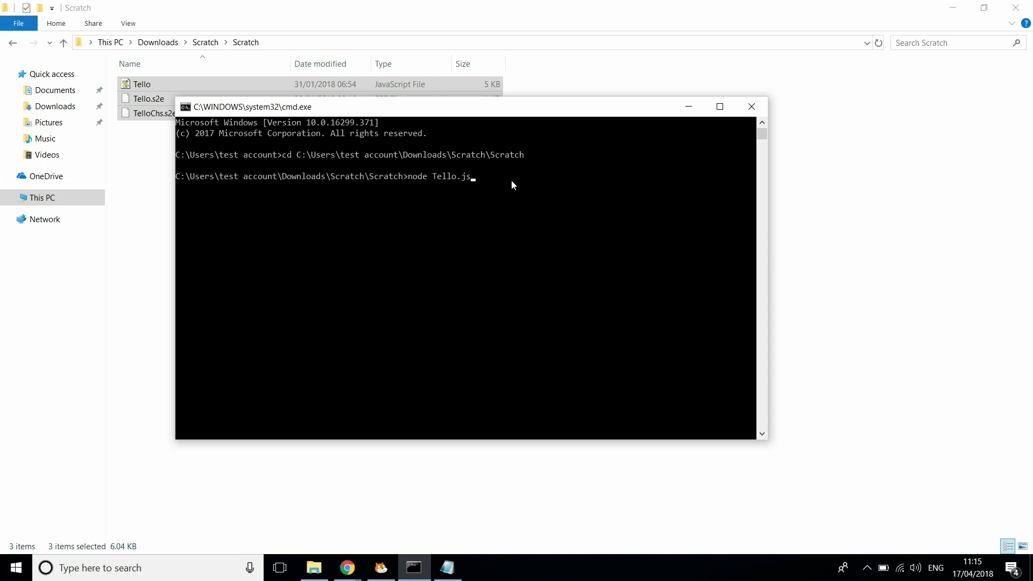
key(enter)
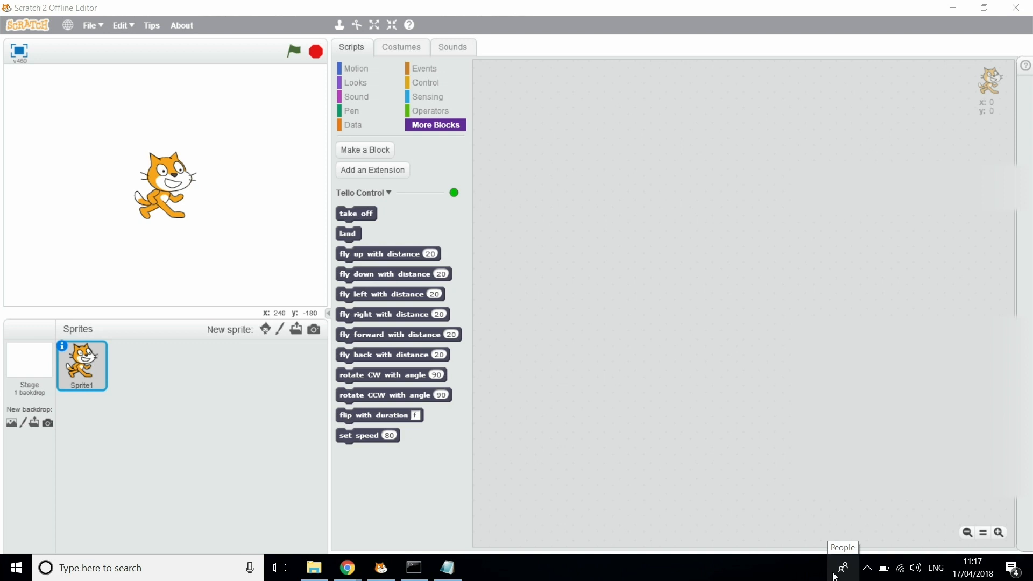
mouse_move(843, 568)
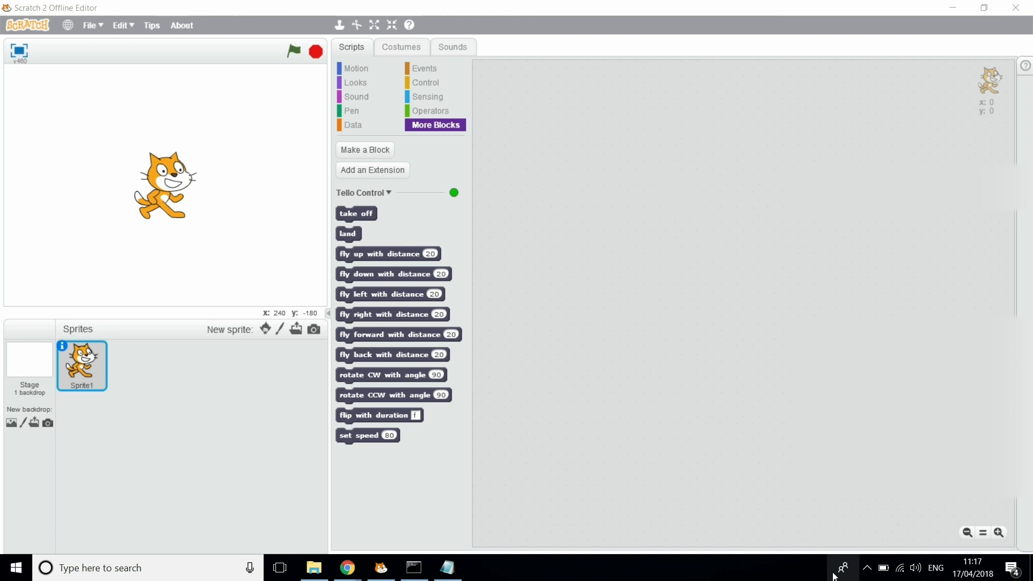